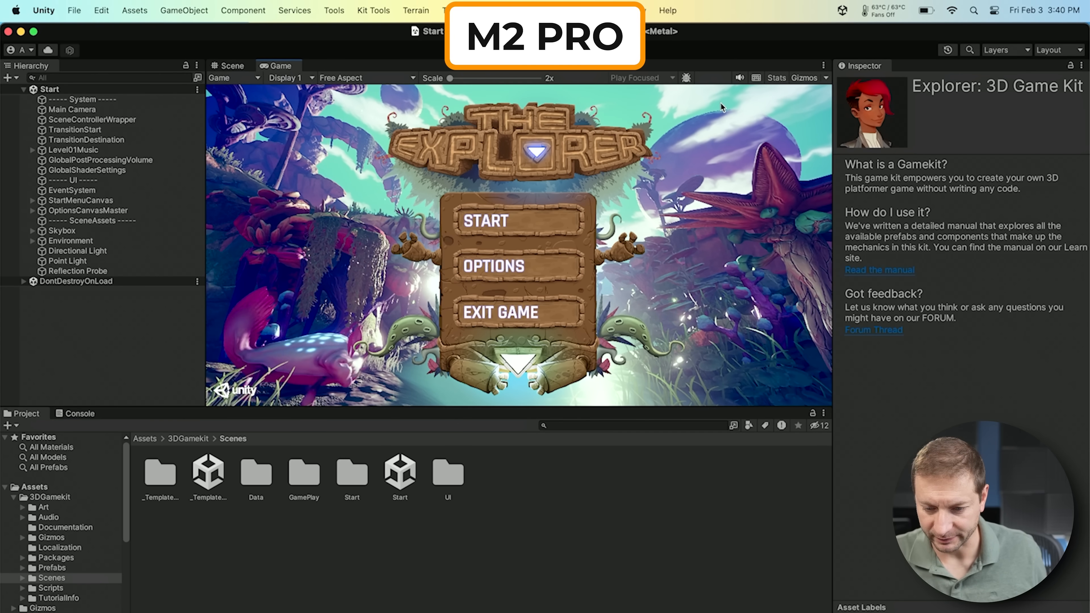
- Start a new project in Unity Hub using the 3D (HDRP) Core template, named 'My project (1)'
{"action": "left_click", "coordinate": [776, 77]}
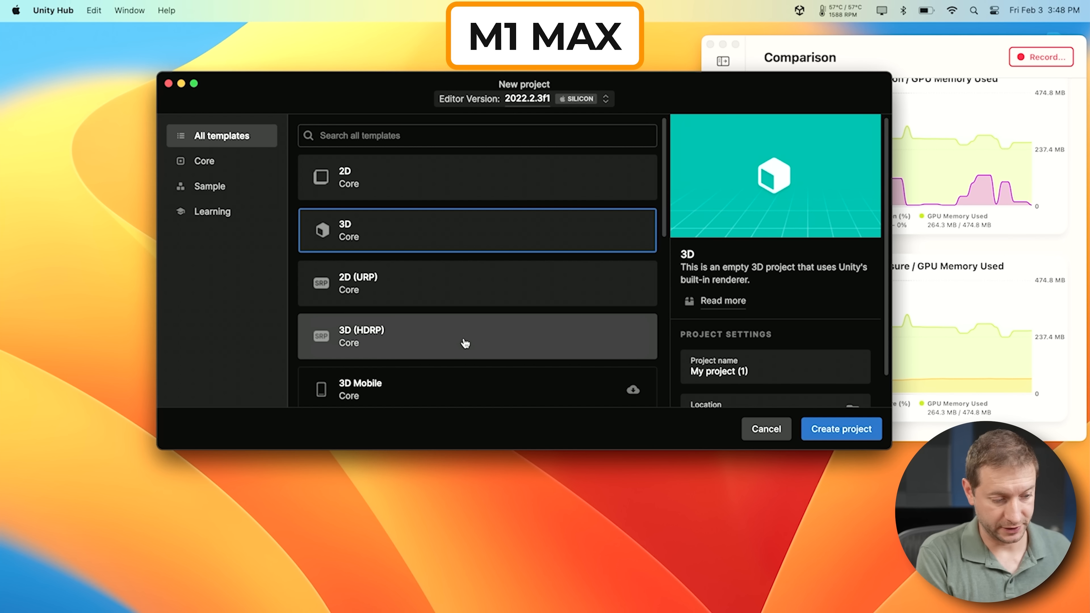
{"action": "left_click", "coordinate": [465, 344]}
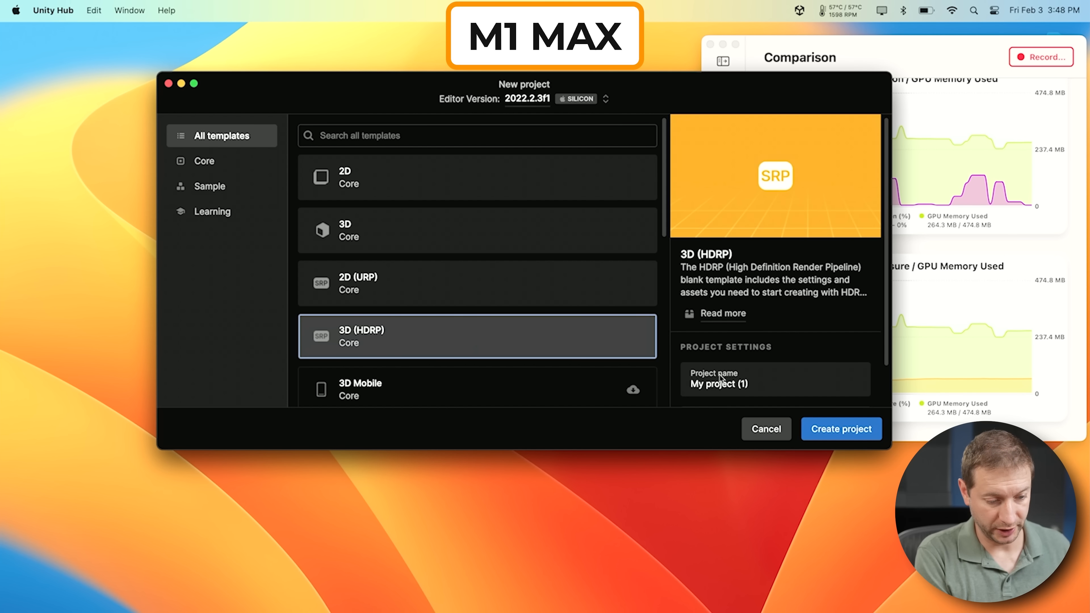